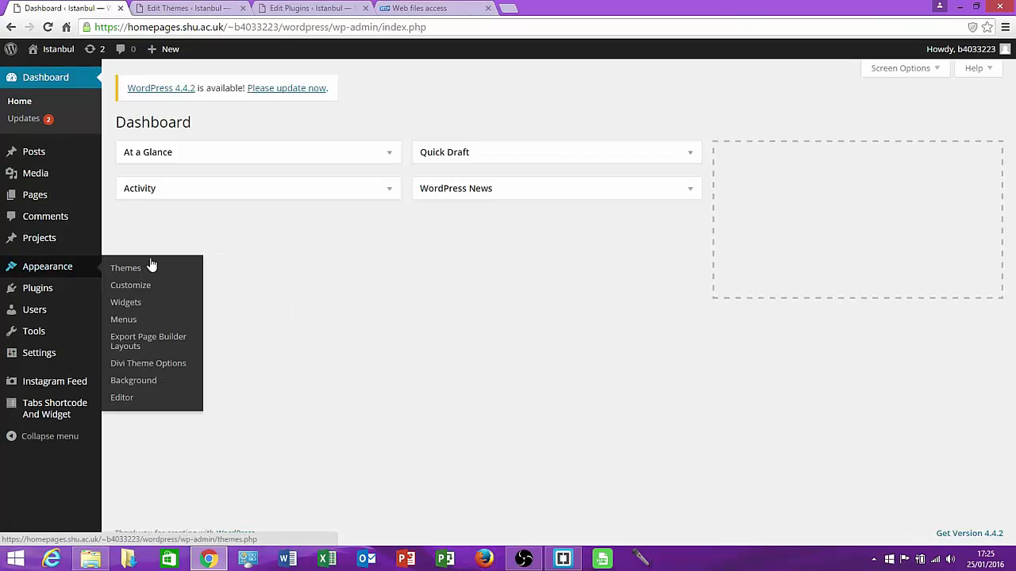
mouse_move(125, 268)
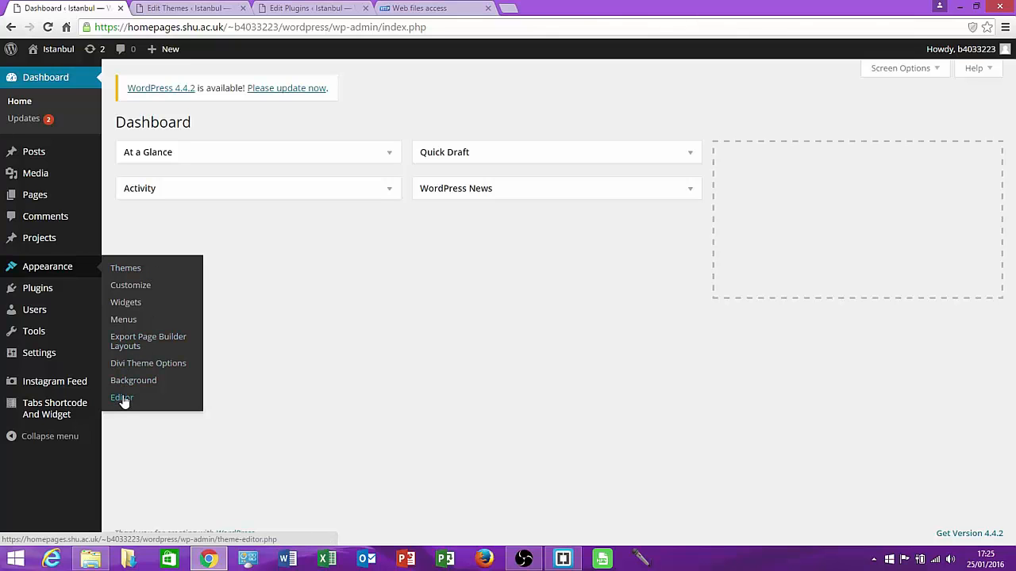
Step: Open the Appearance theme editor and keep Divi selected as the theme to edit
click(122, 397)
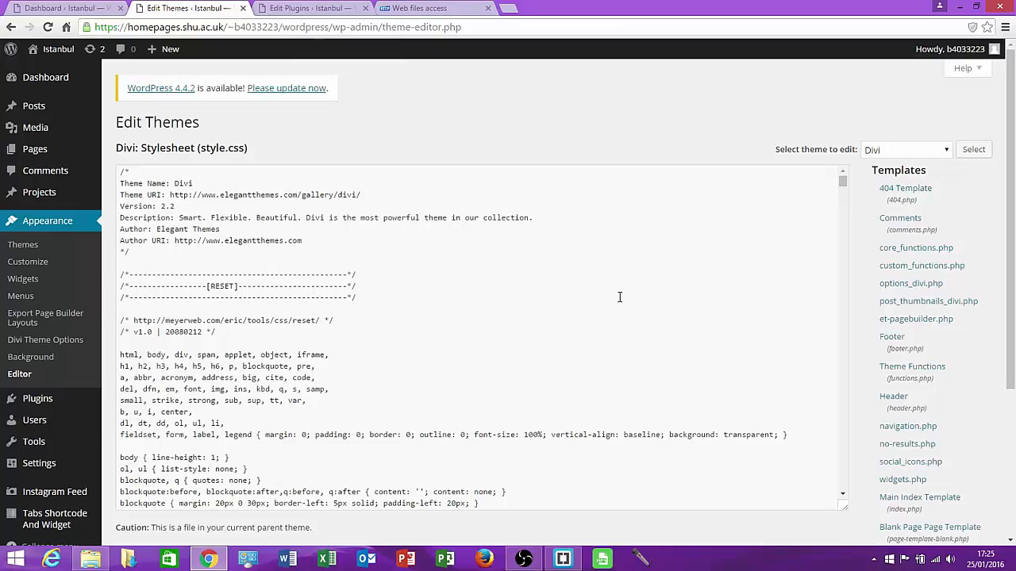
mouse_move(592, 284)
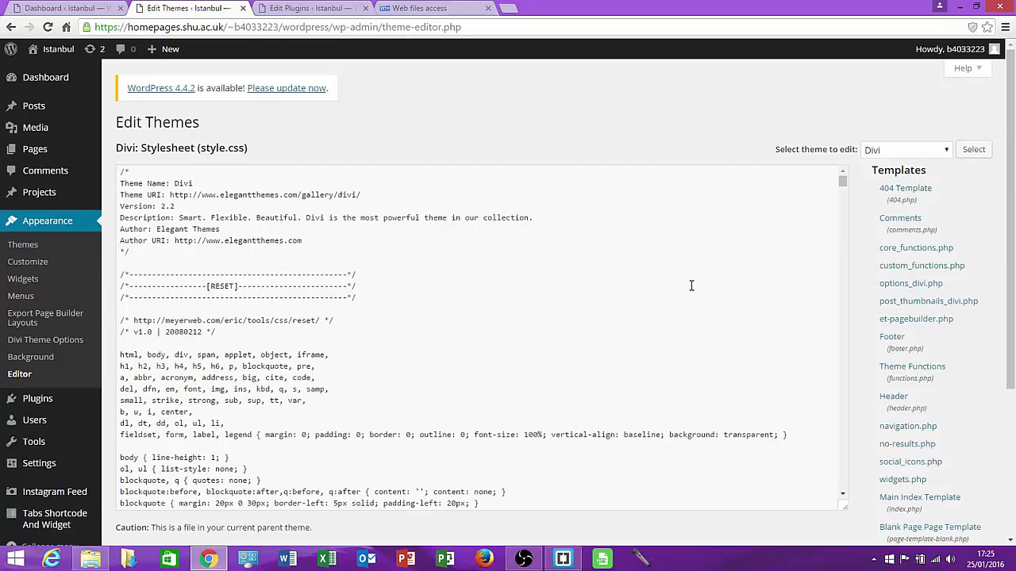
mouse_move(914, 158)
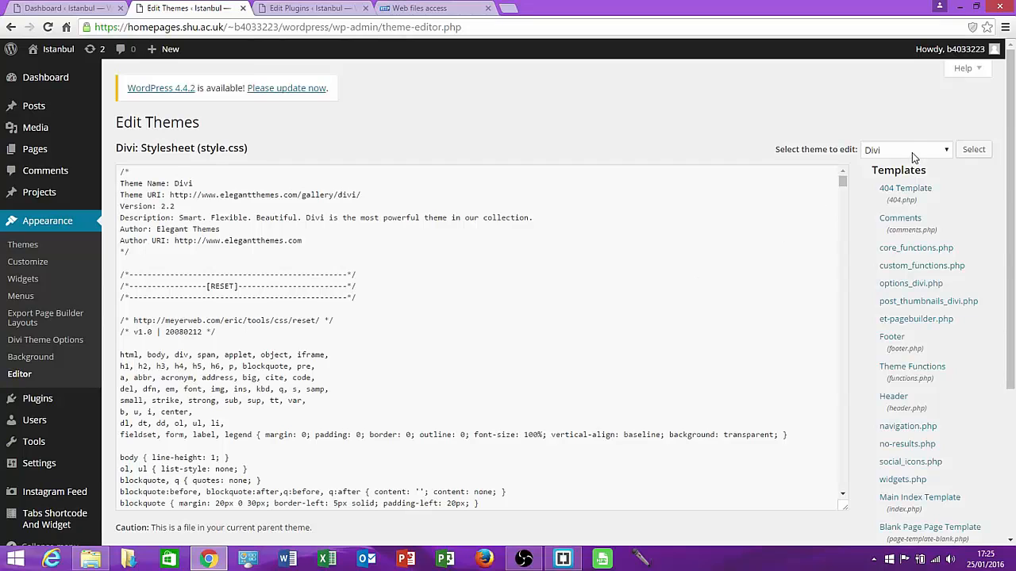
click(905, 150)
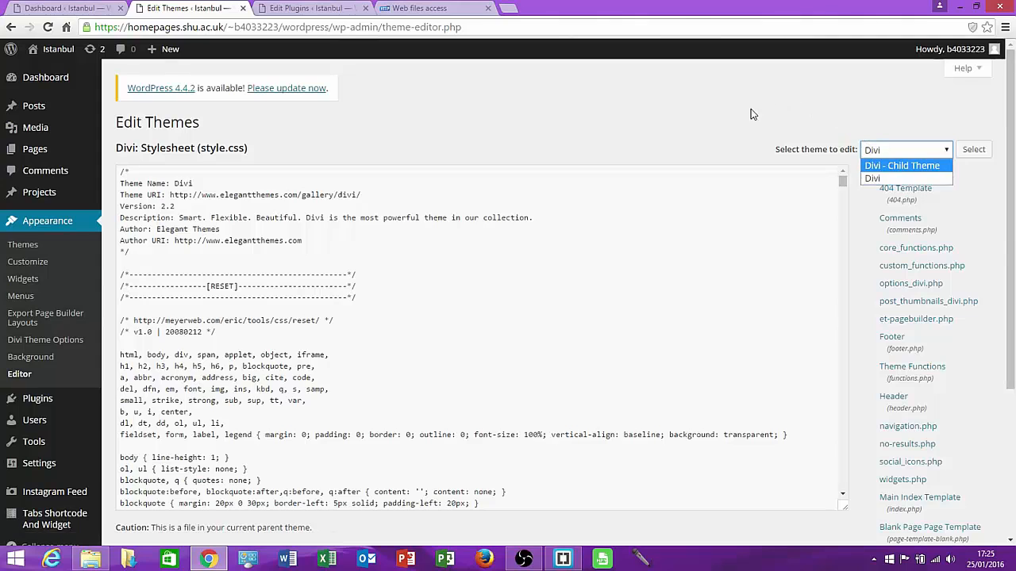
click(872, 178)
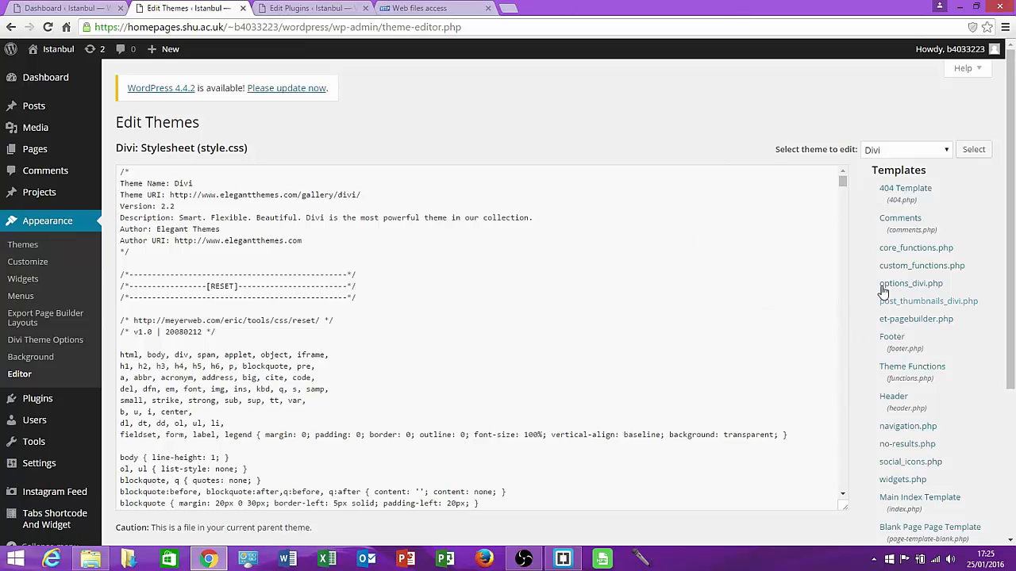
mouse_move(912, 365)
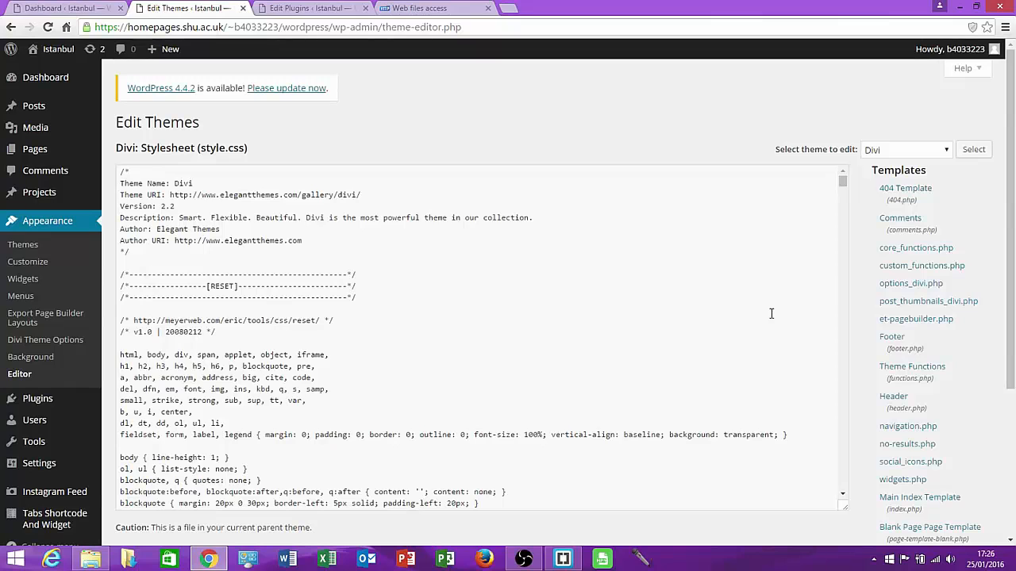
mouse_move(720, 302)
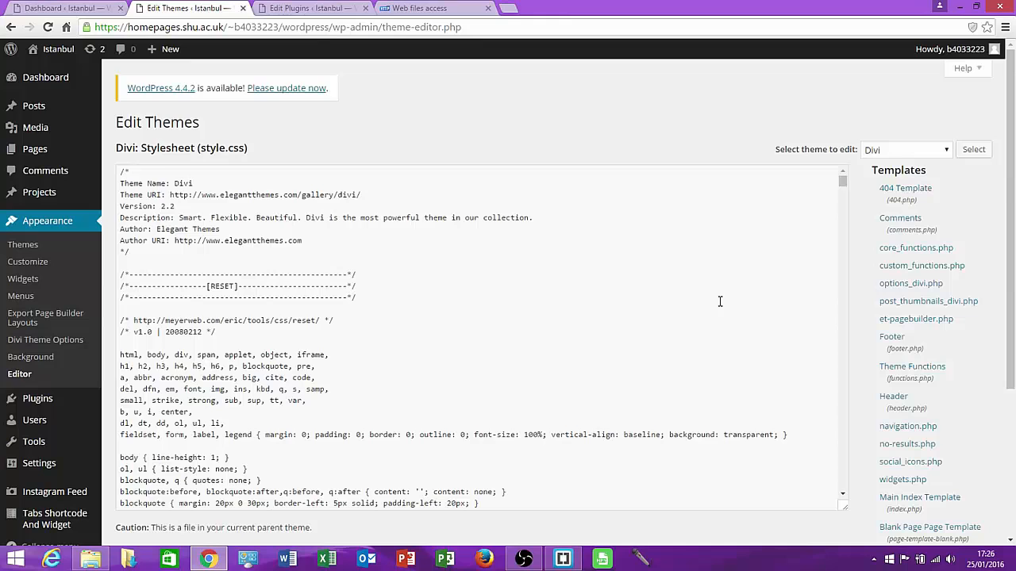
mouse_move(37, 399)
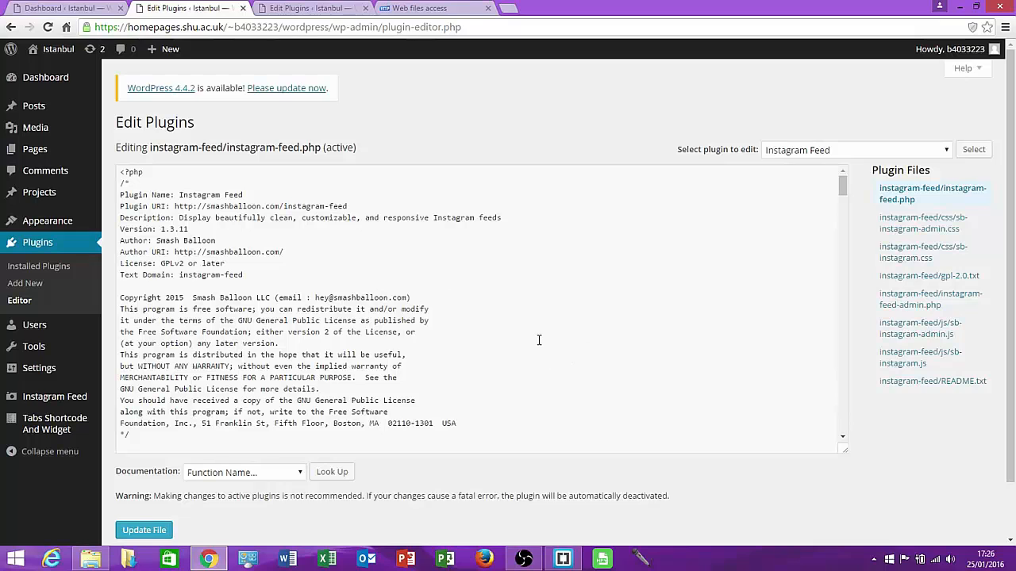
mouse_move(564, 320)
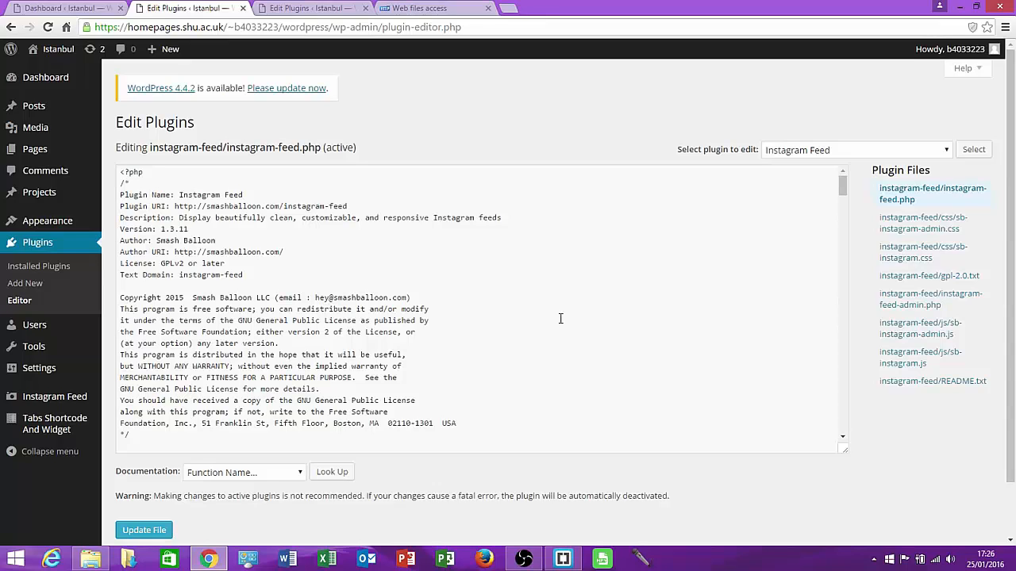
mouse_move(440, 396)
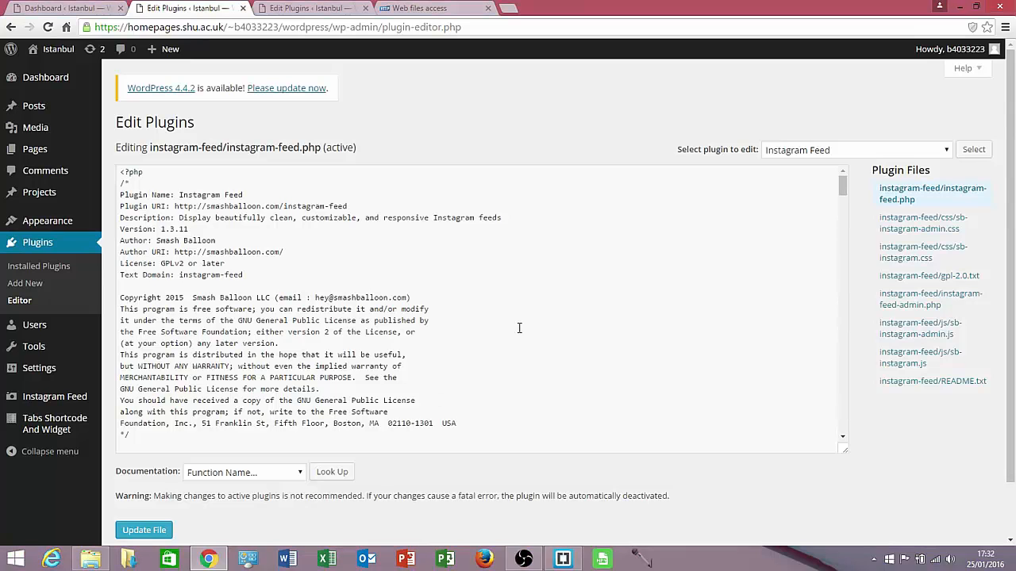
mouse_move(548, 339)
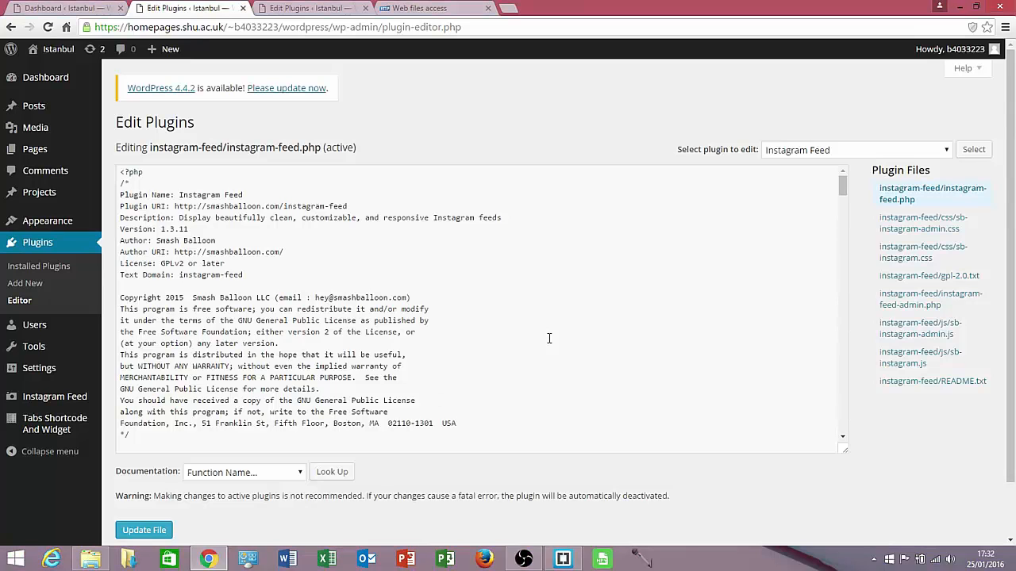
Step: Add blank lines below WP_DEBUG in wp-config.php, checking the DISALLOW_FILE_EDIT line from index.html
click(562, 559)
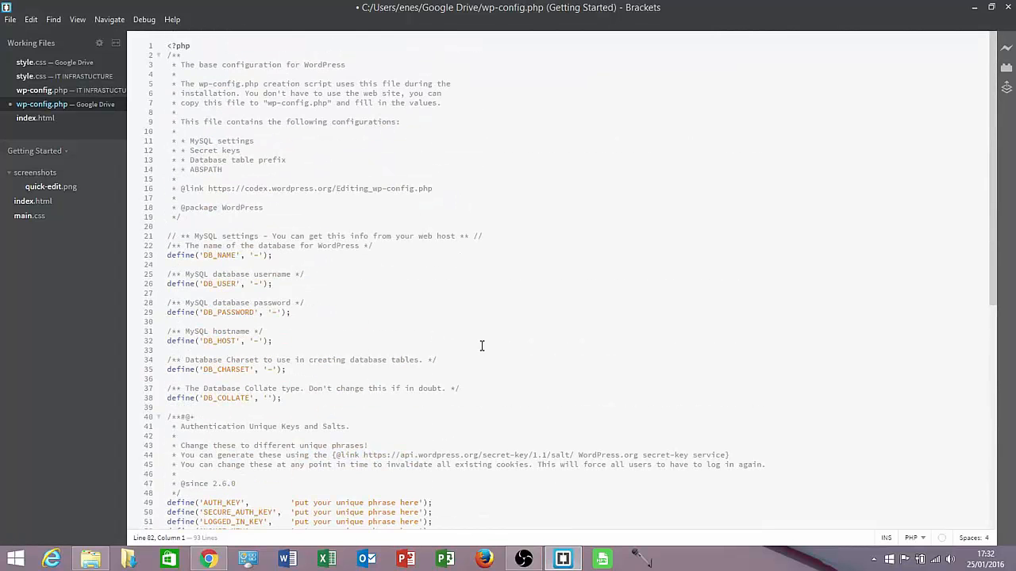
scroll(down, 3)
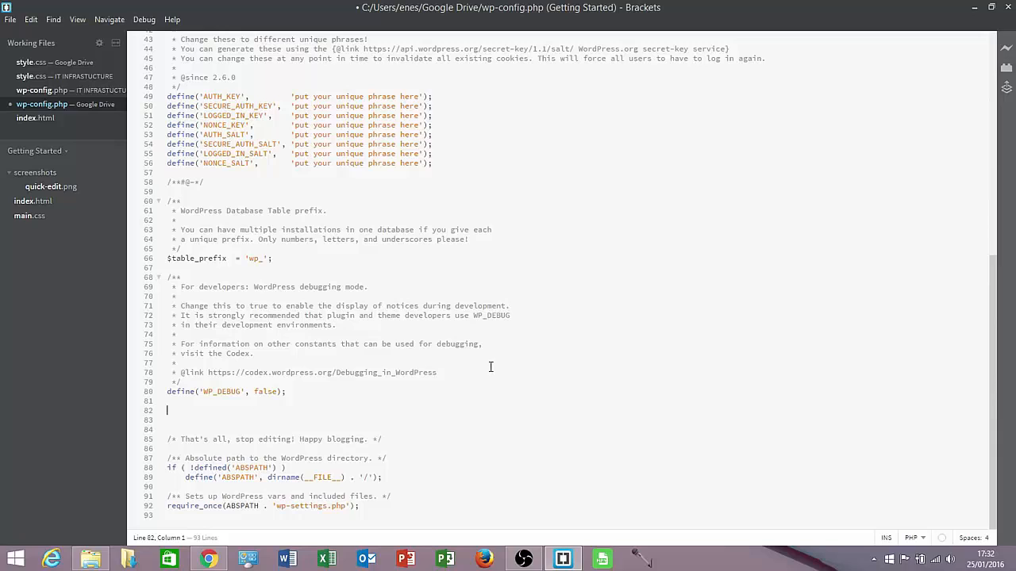
click(187, 439)
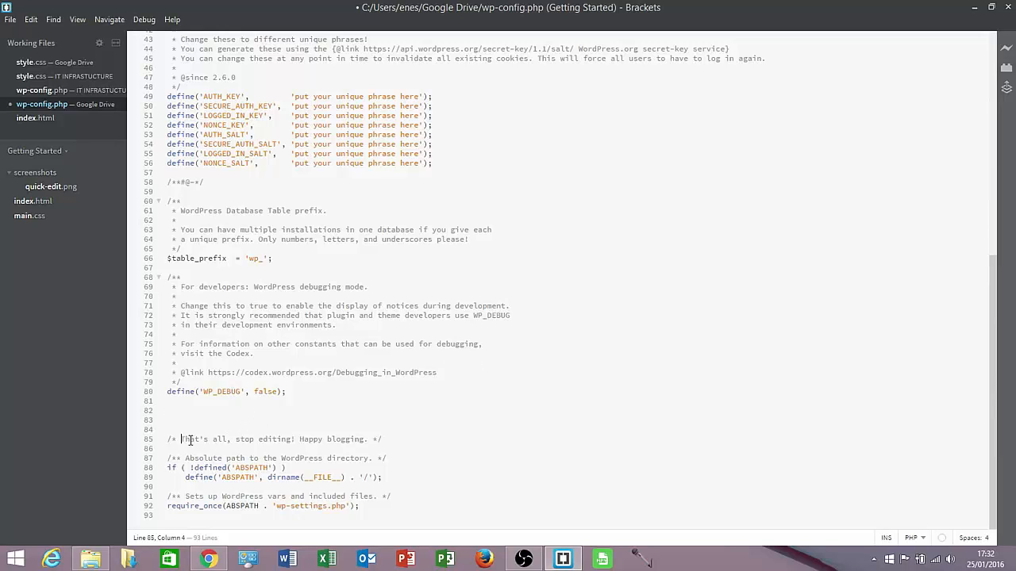
drag(181, 439, 381, 439)
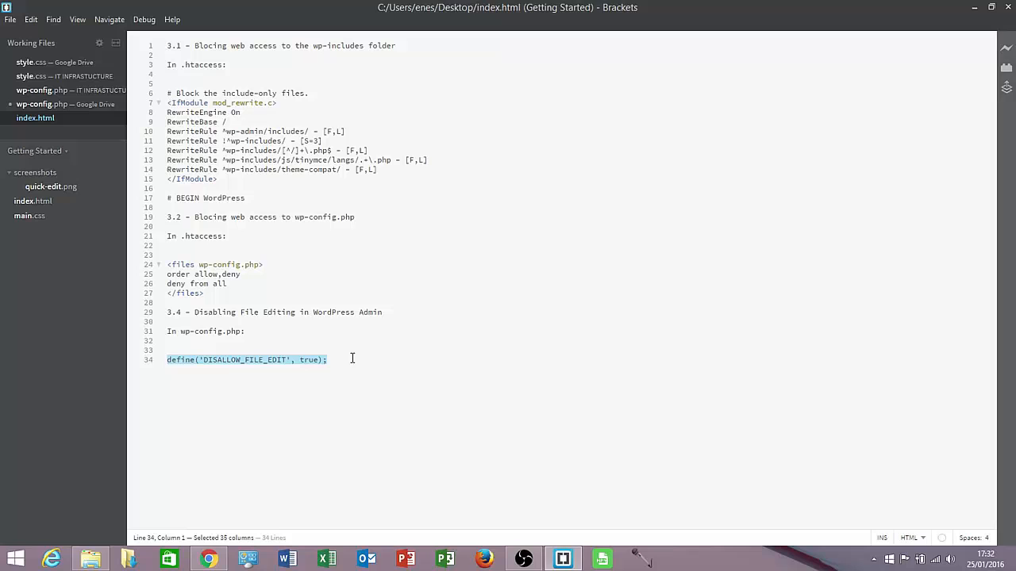
mouse_move(95, 104)
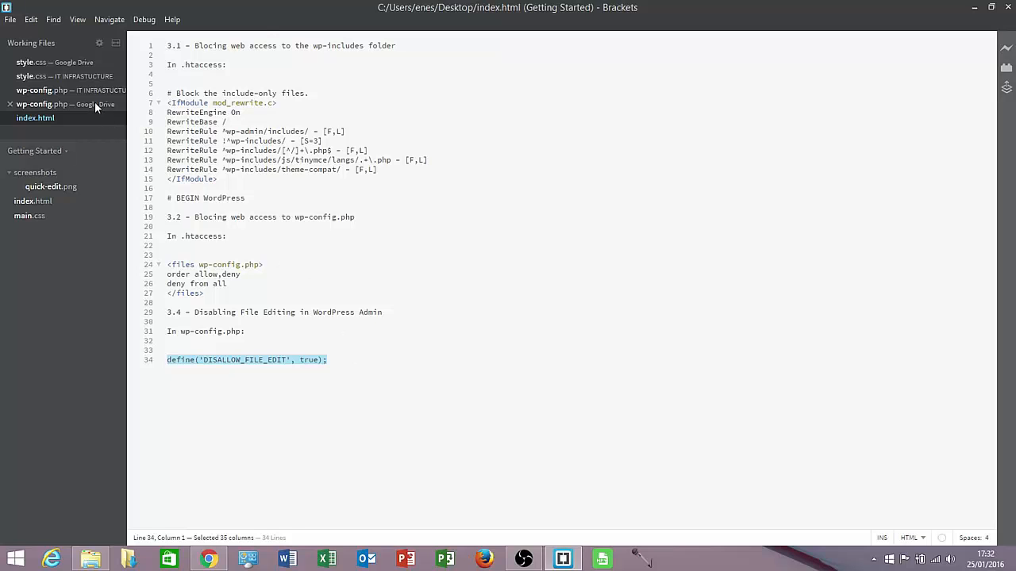
click(46, 104)
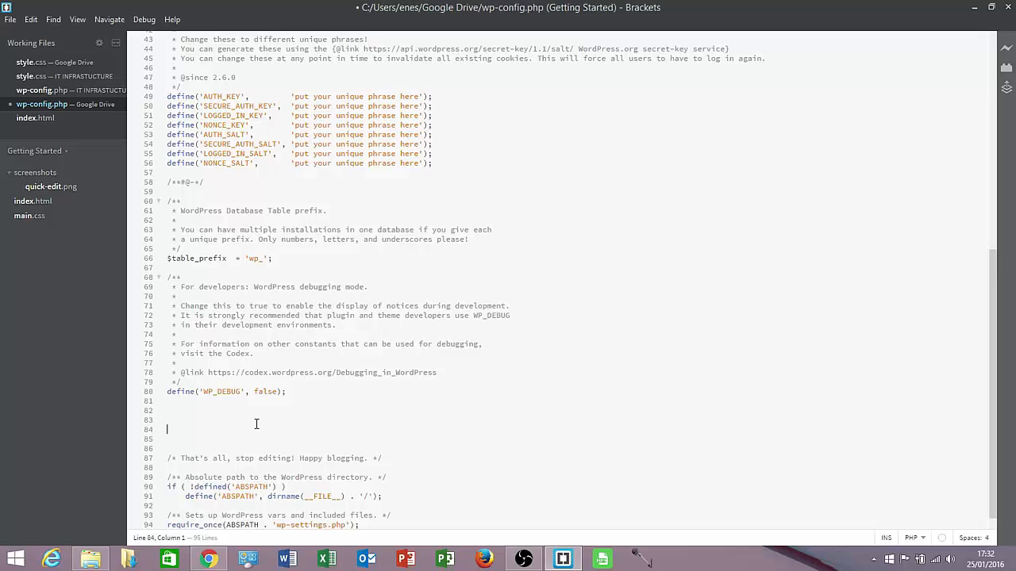
Step: Insert define('DISALLOW_FILE_EDIT', true); into wp-config.php, then return to the WordPress dashboard
text(define('DISALLOW_FILE_EDIT', true);)
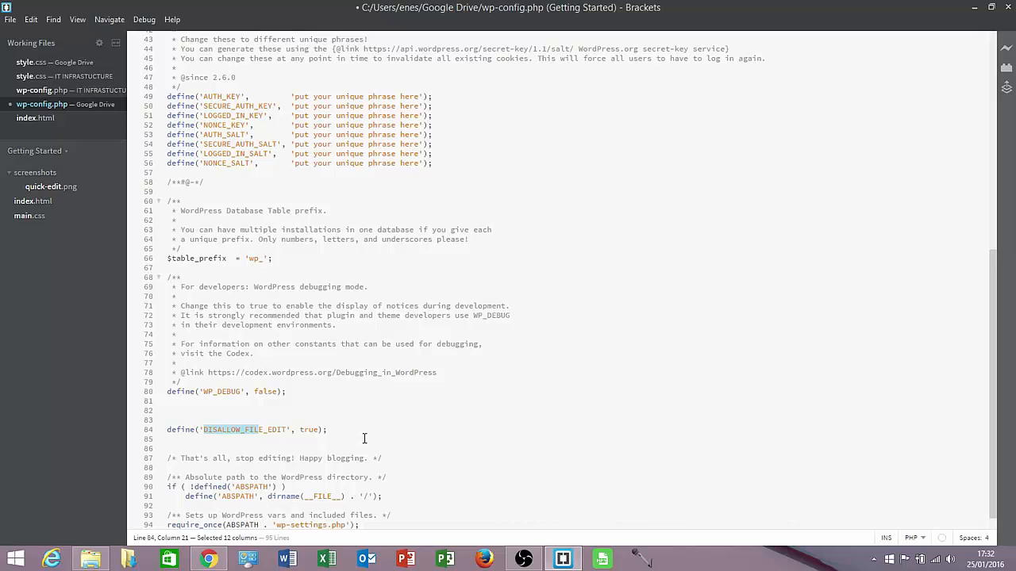
mouse_move(355, 434)
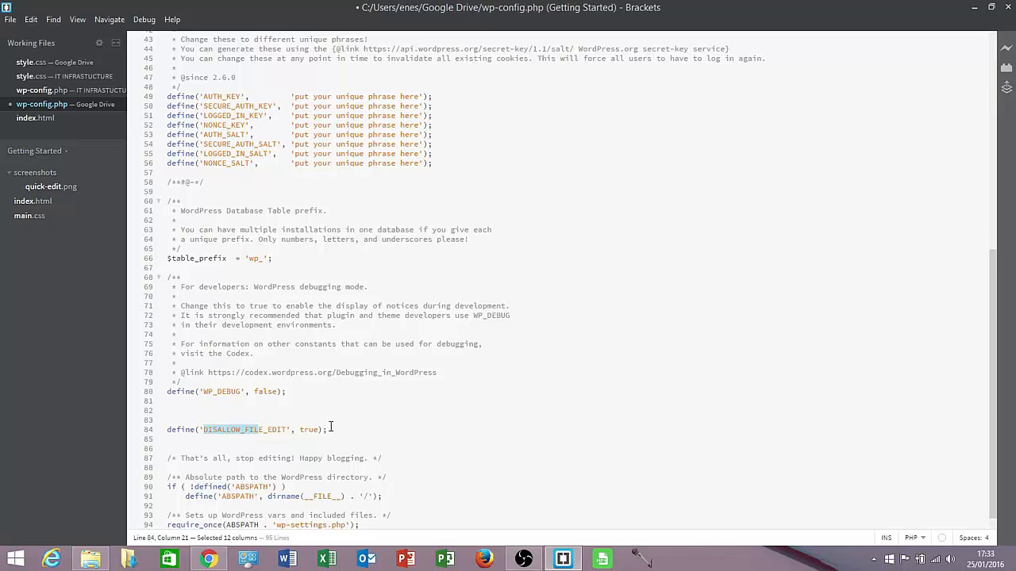
click(327, 429)
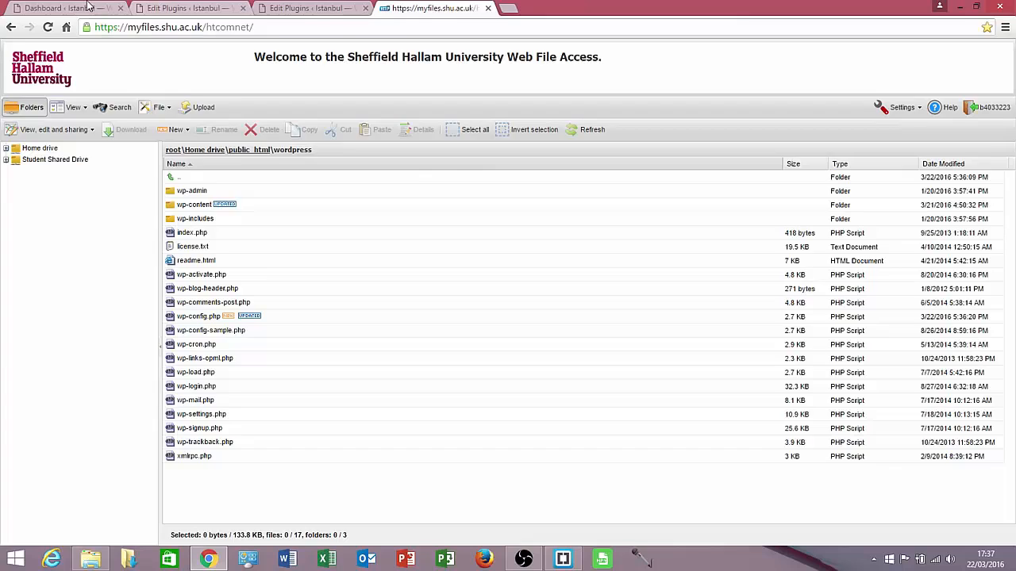
click(59, 8)
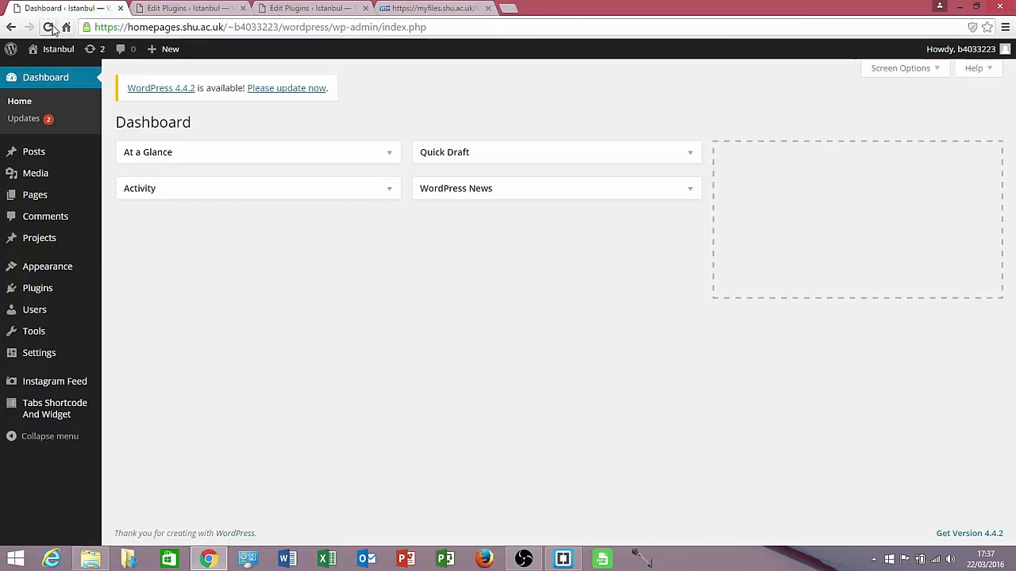
Step: Reload the WordPress dashboard to apply the DISALLOW_FILE_EDIT change
click(50, 27)
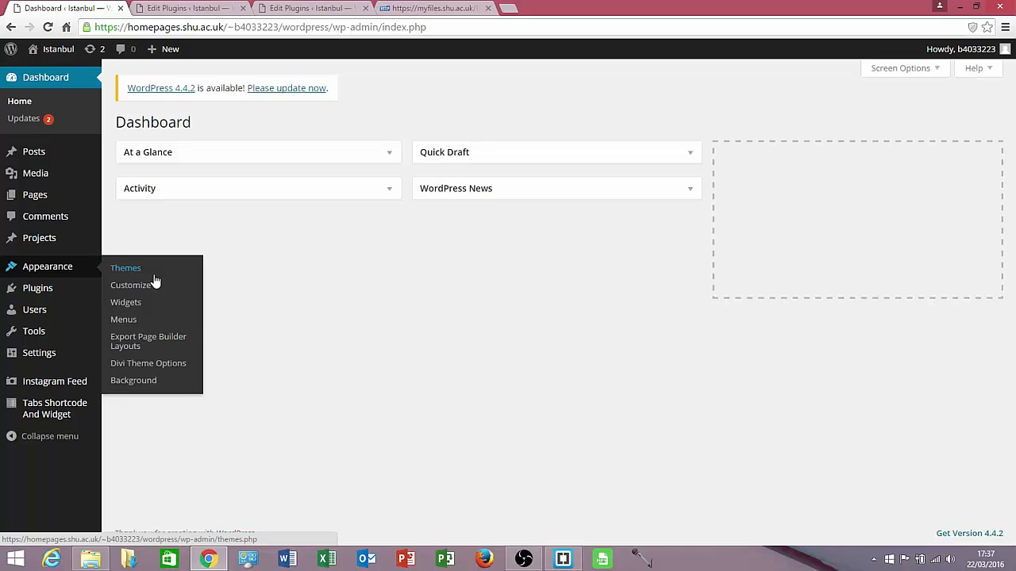
mouse_move(38, 287)
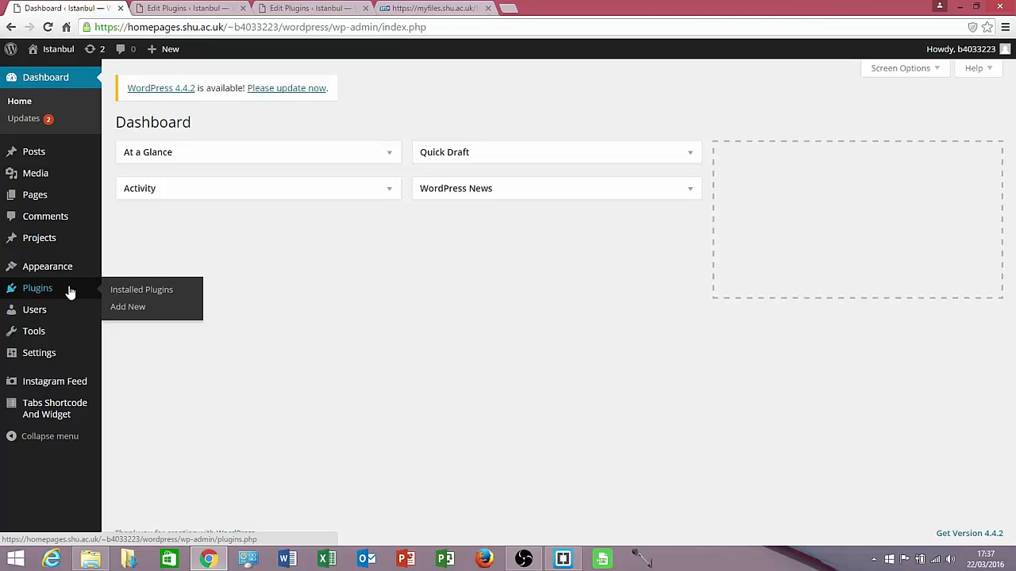
mouse_move(163, 285)
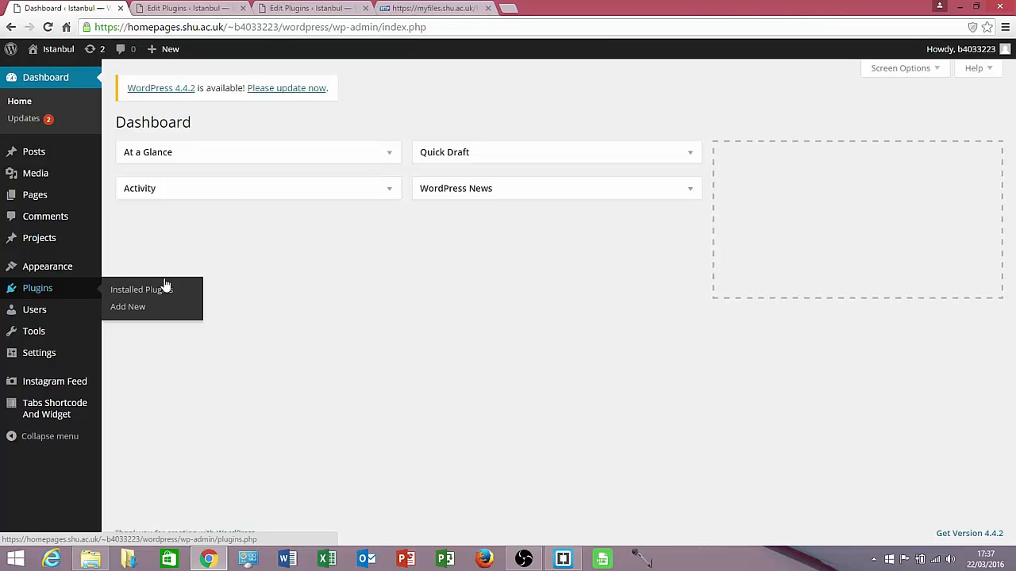
mouse_move(290, 310)
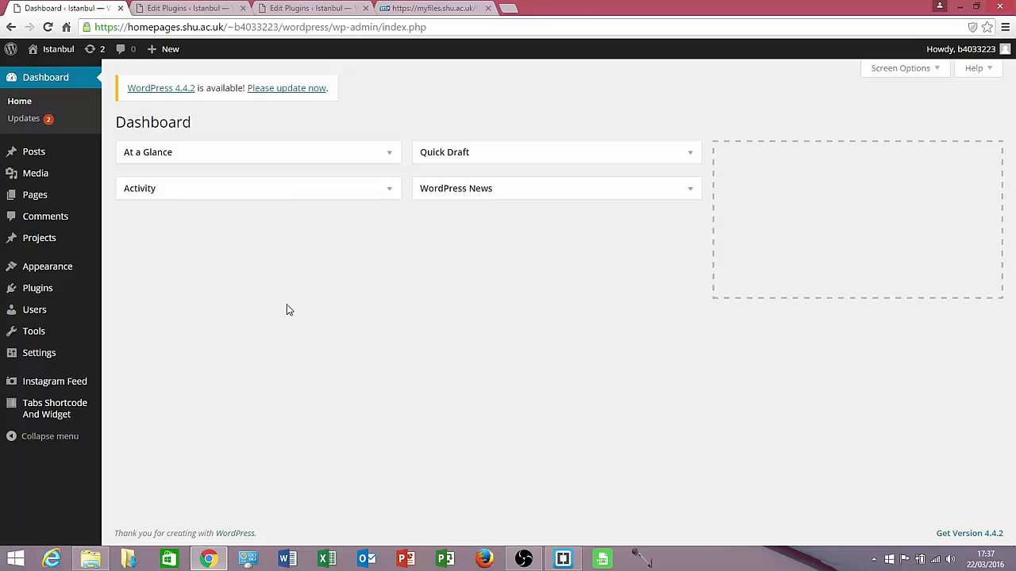